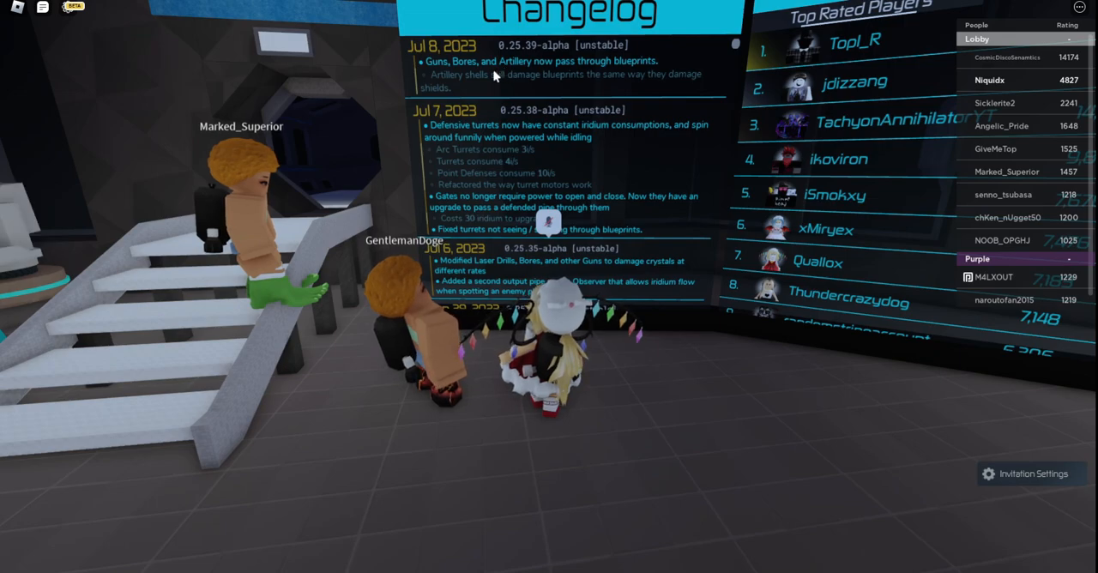
mouse_move(892, 161)
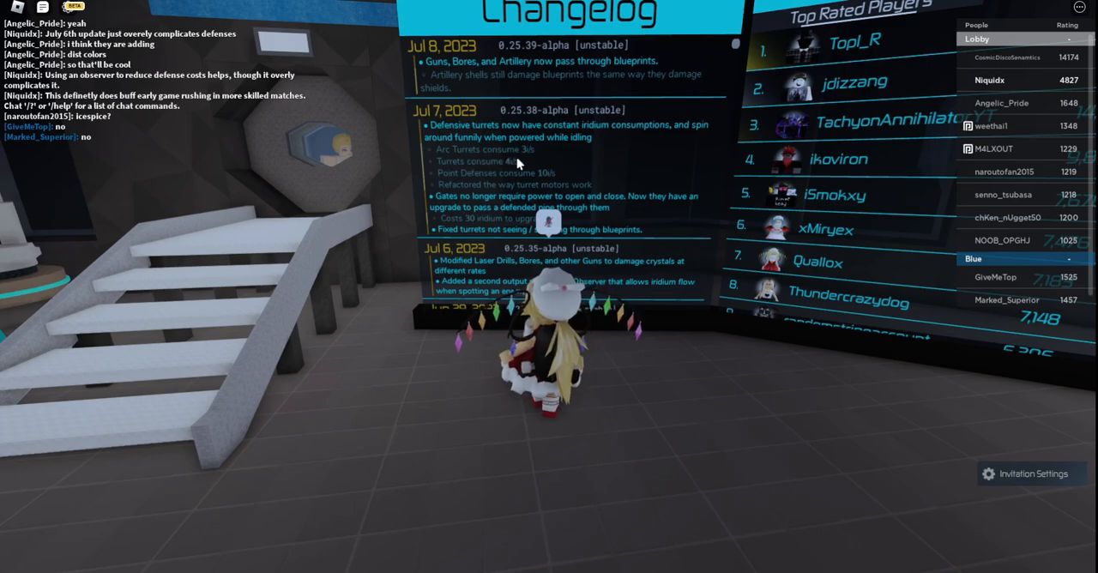
mouse_move(501, 171)
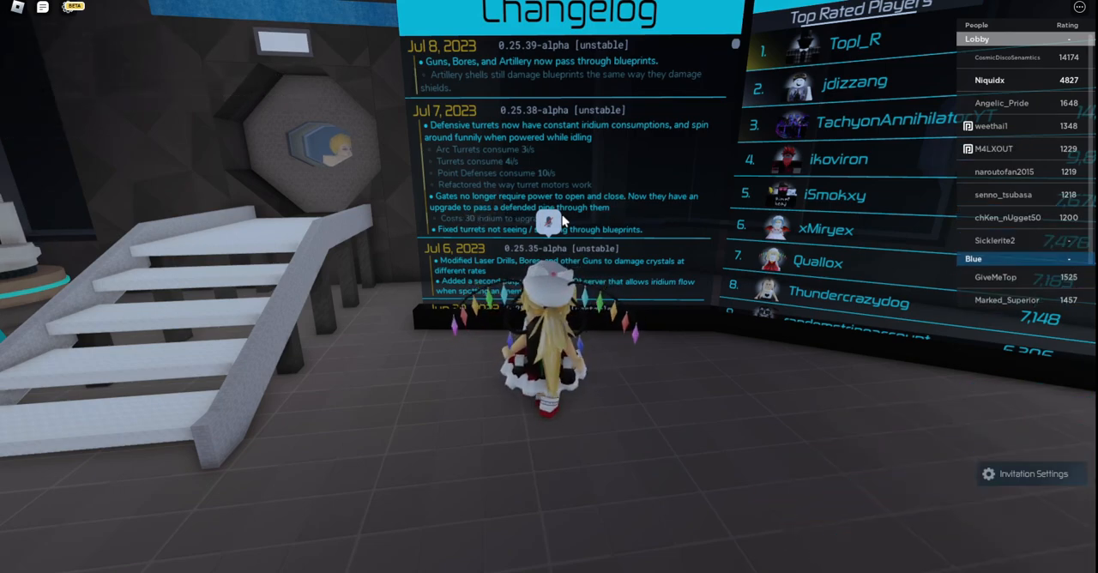
Scroll the Changelog board past the Jul 7 notes to the Jul 6 and Jun 29, 2023 entries
scroll("down", 3)
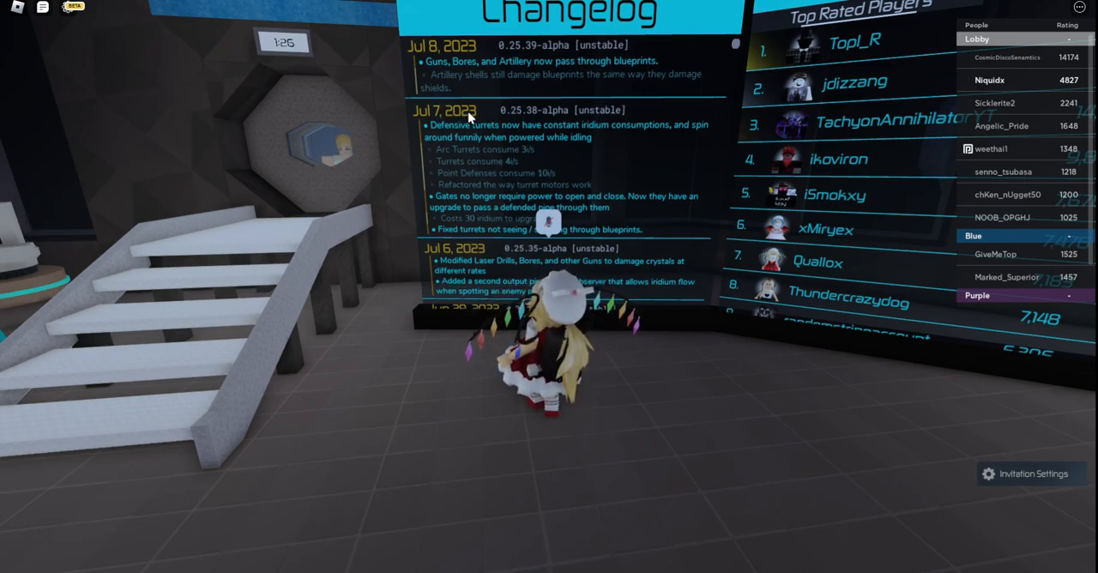
scroll("down", 3)
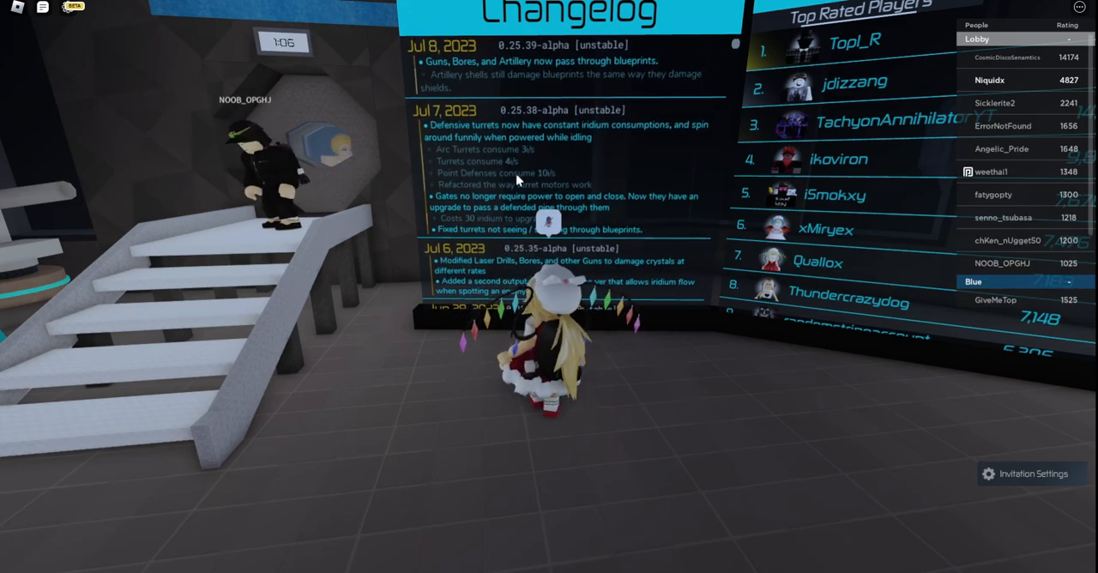
scroll("down", 3)
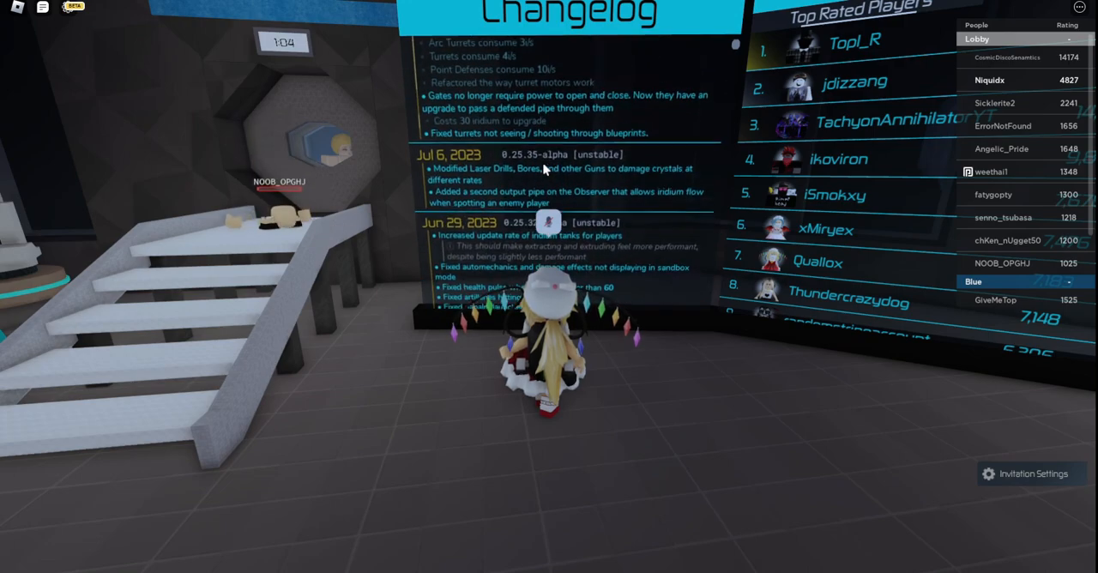
mouse_move(514, 161)
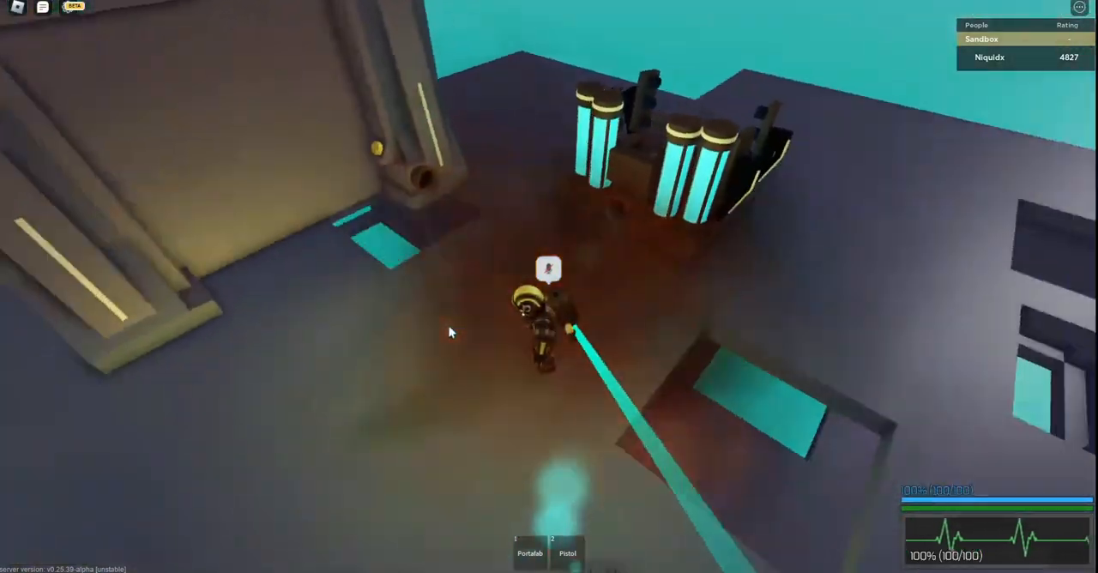
Walk among the pipe and valve machines with the Cap/Refill Station/Tech/Valves menu shown
left_click(527, 549)
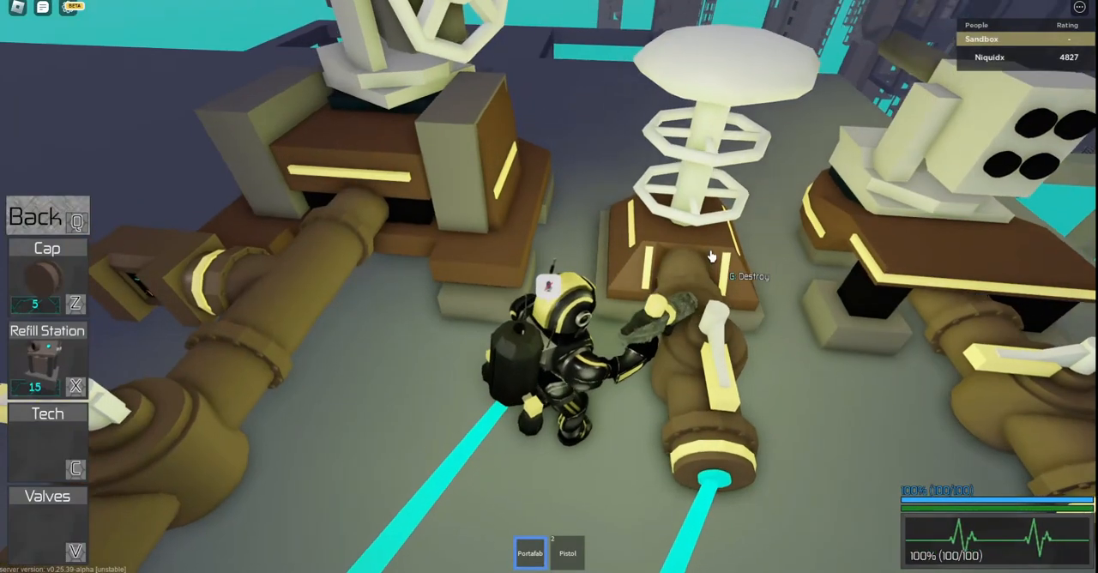
key("alt")
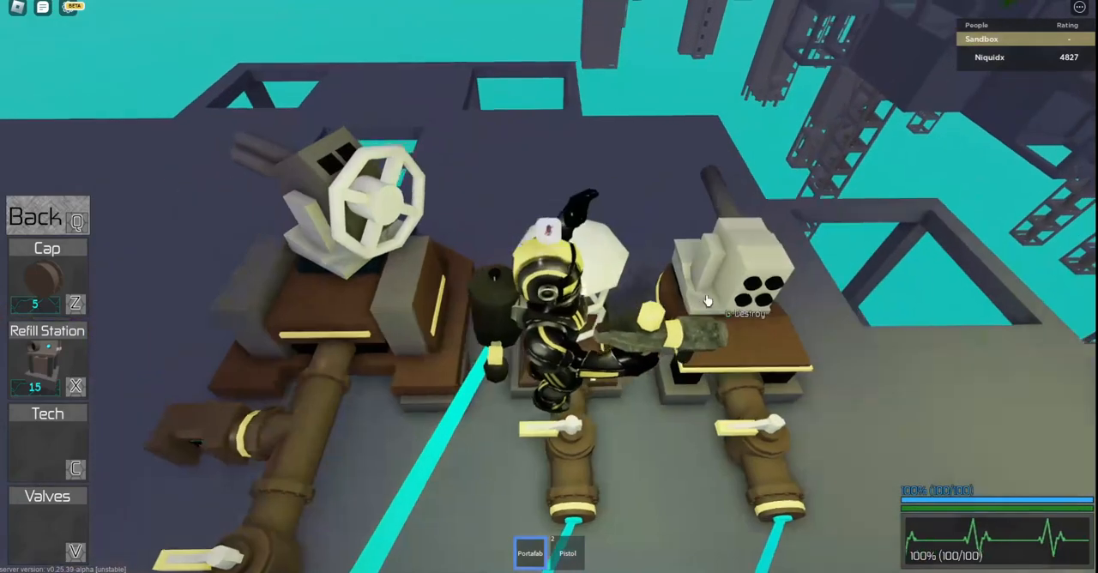
key("alt")
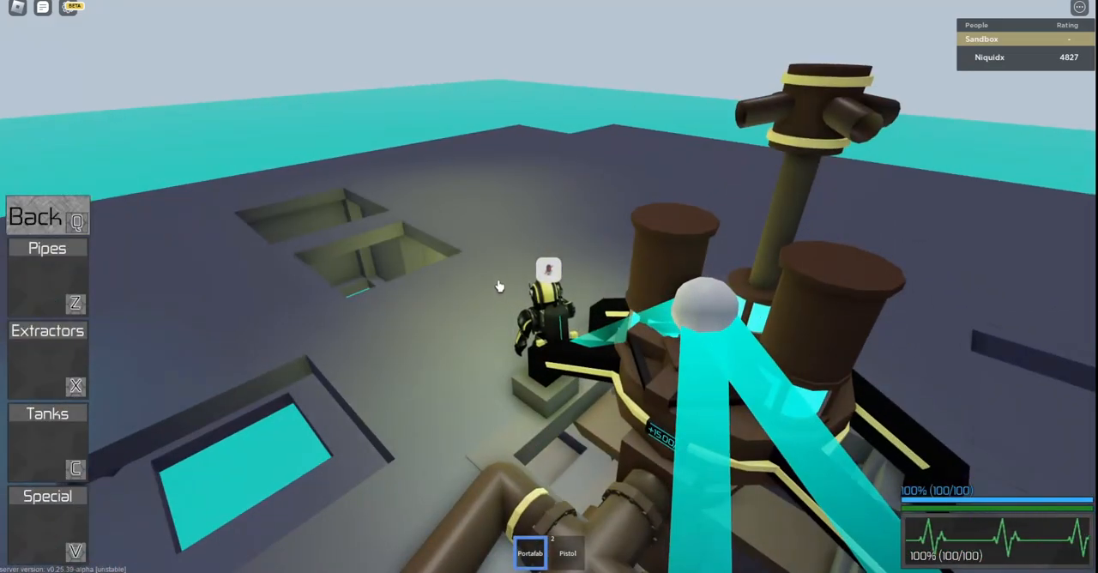
Place a brass canister beside the floor pits and pick up the SMG
left_click(46, 411)
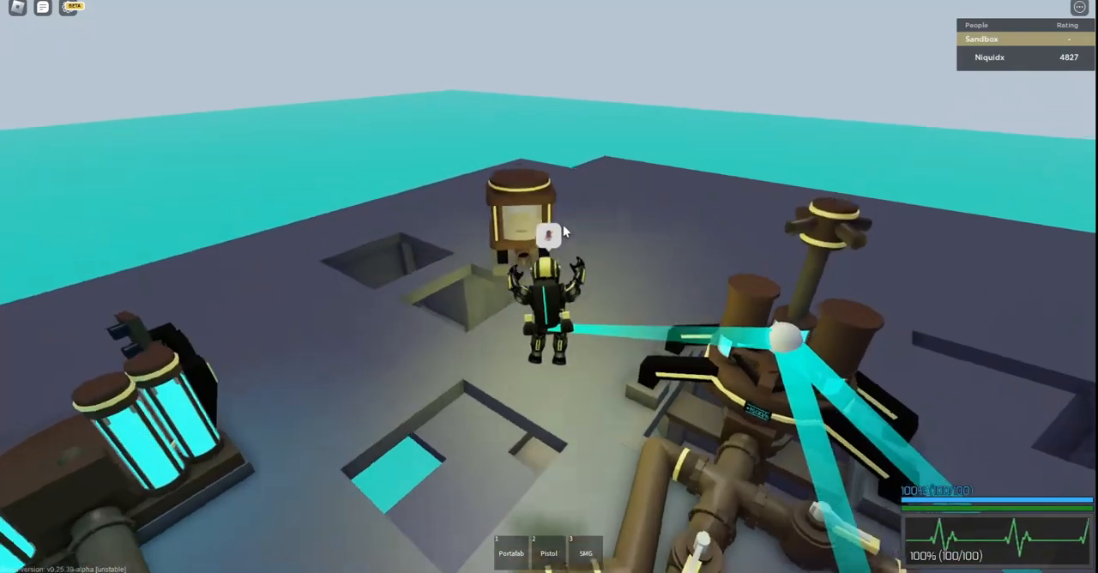
left_click(506, 552)
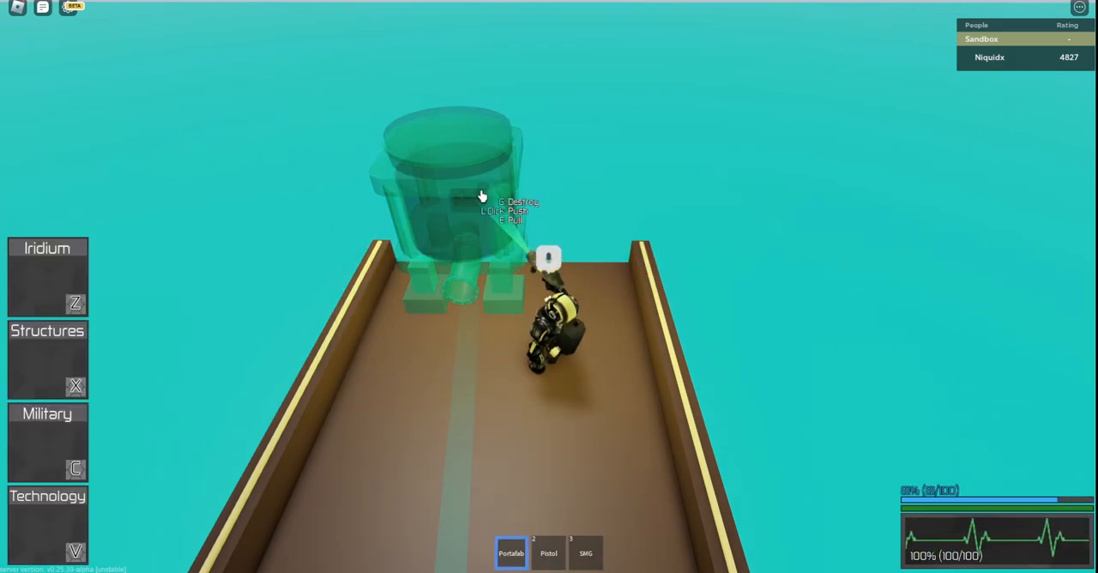
Position a tank-like structure blueprint on the brown walkway from the Iridium/Structures menu
left_click(477, 197)
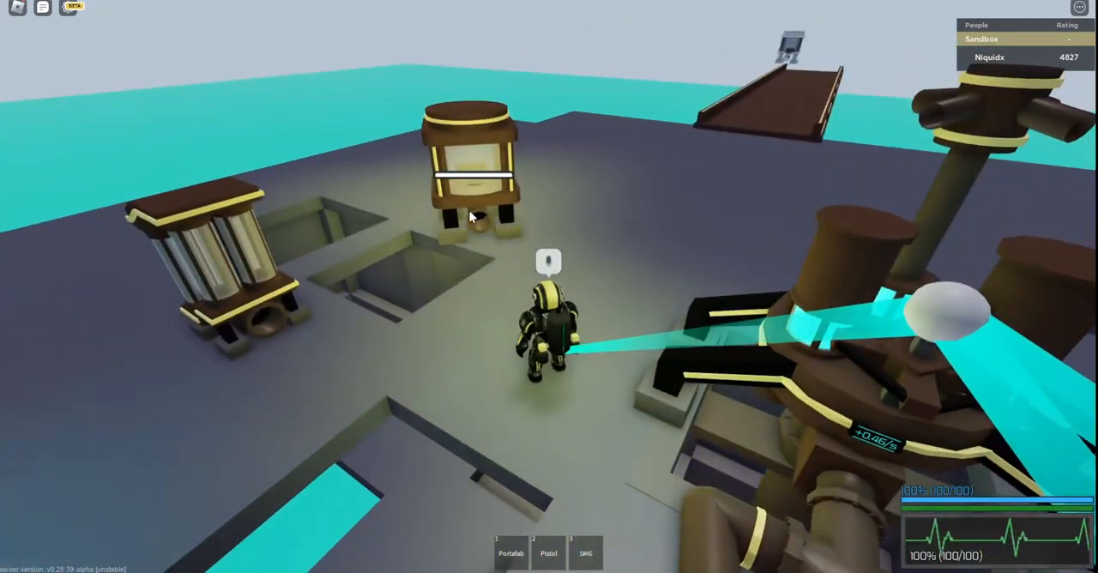
Equip the Laser Drill from hotbar slot 4 and head toward the machine blueprint
left_click(507, 549)
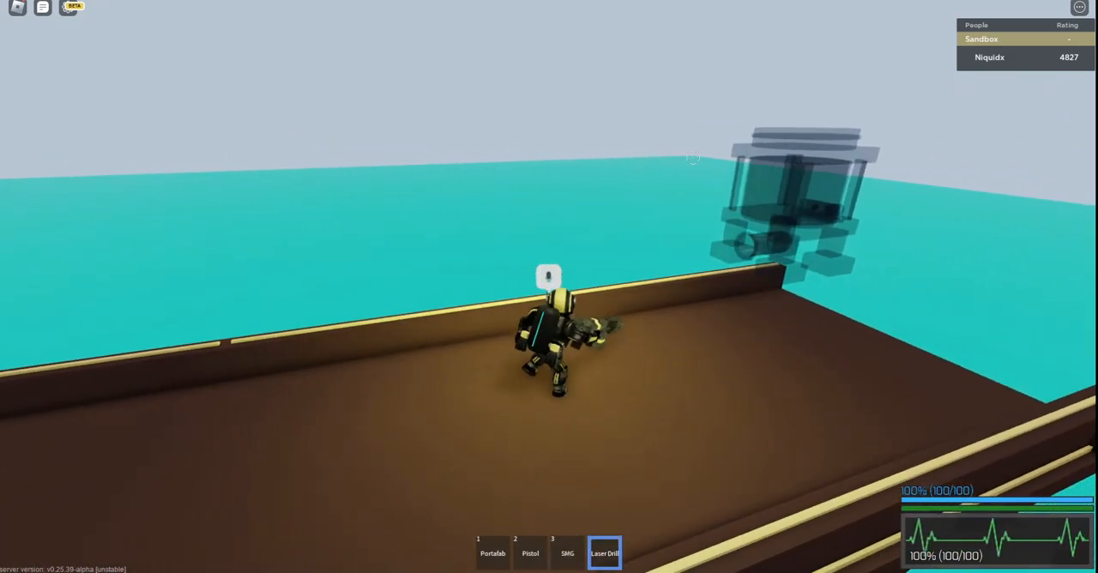
left_click(686, 260)
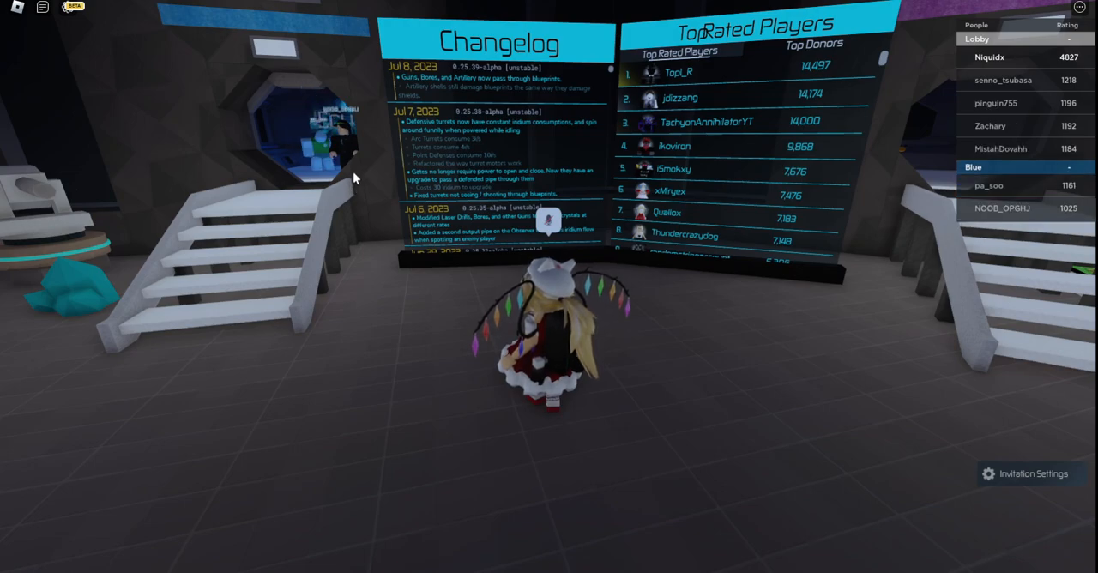
mouse_move(354, 168)
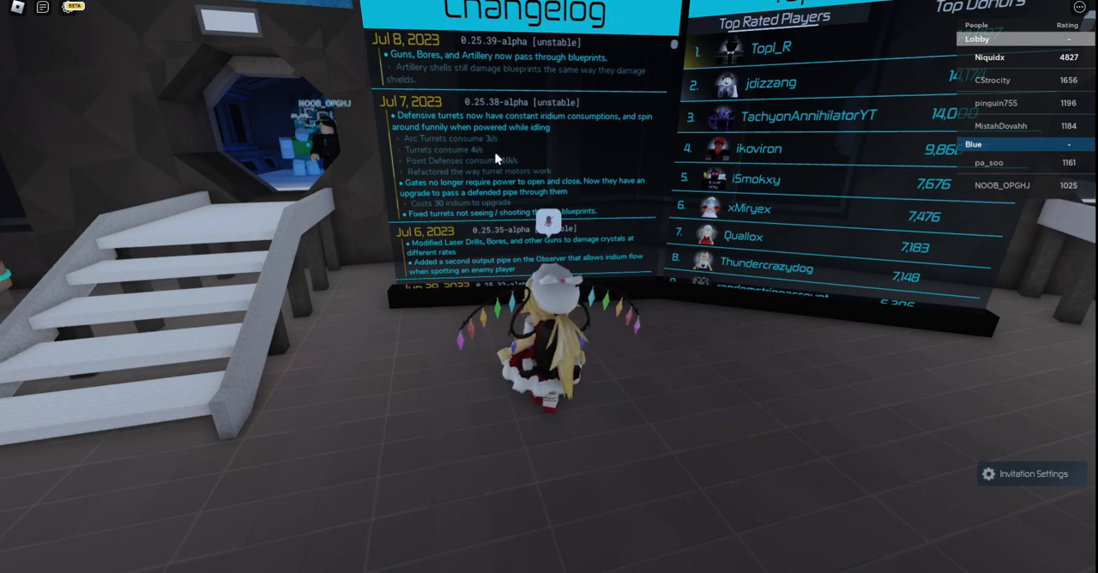
mouse_move(489, 134)
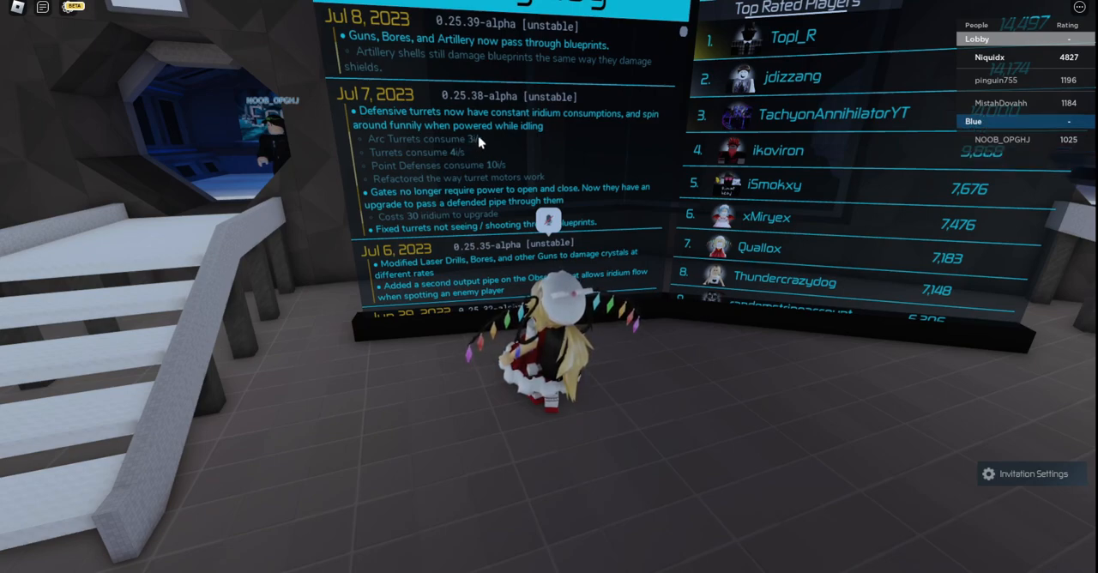
mouse_move(489, 148)
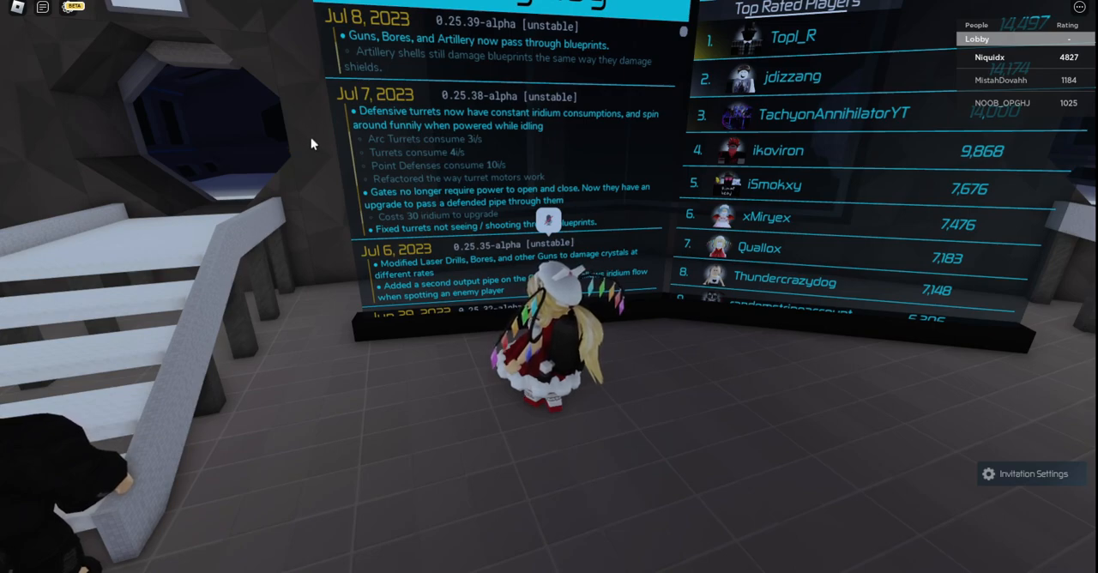
mouse_move(307, 142)
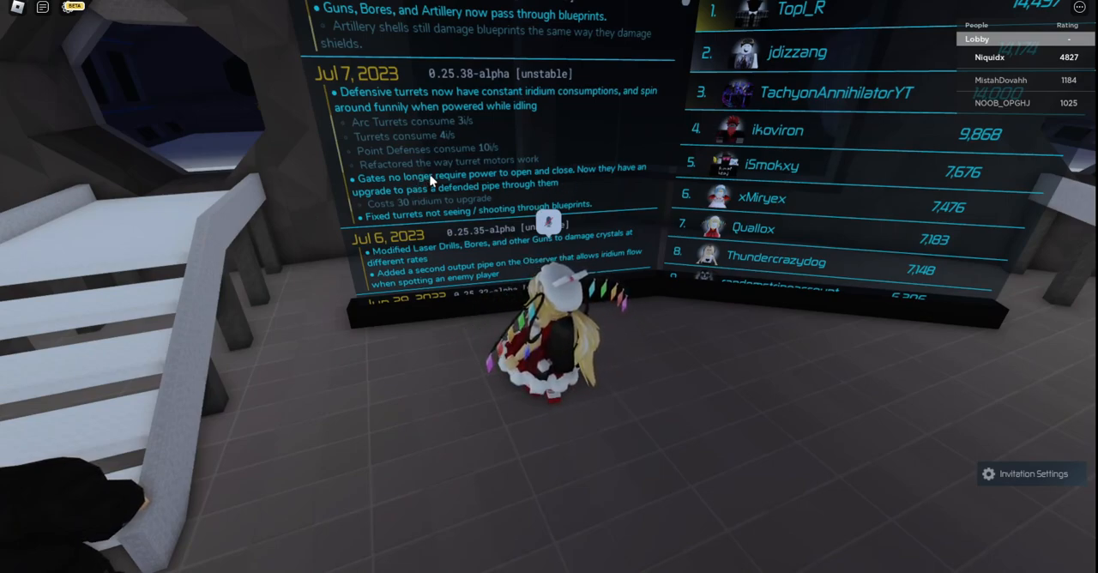
mouse_move(432, 177)
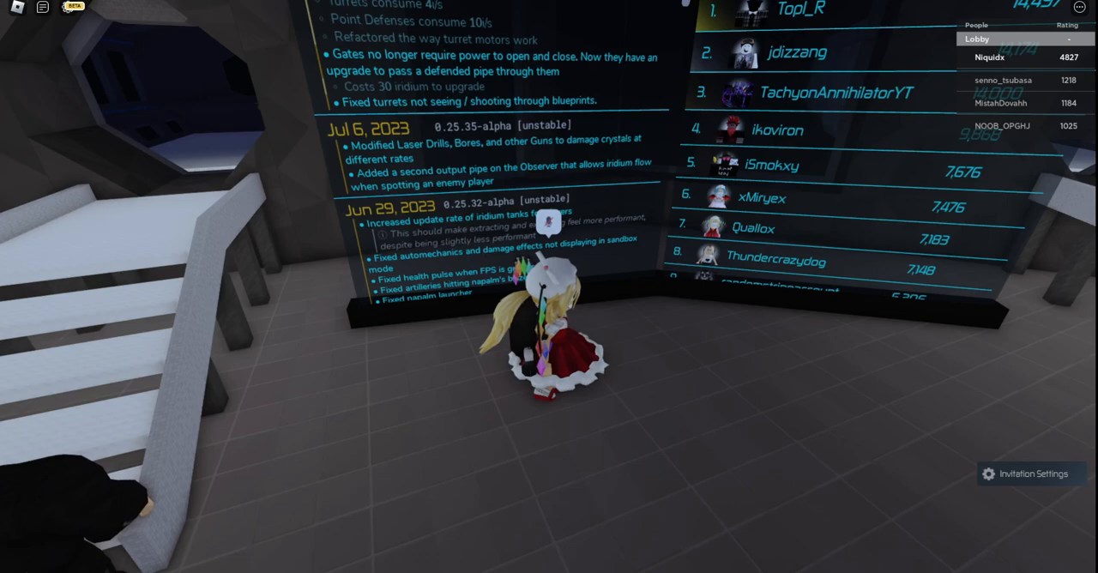
Scroll the Changelog board down to the Jul 6 and Jun 29, 2023 entries
scroll("down", 3)
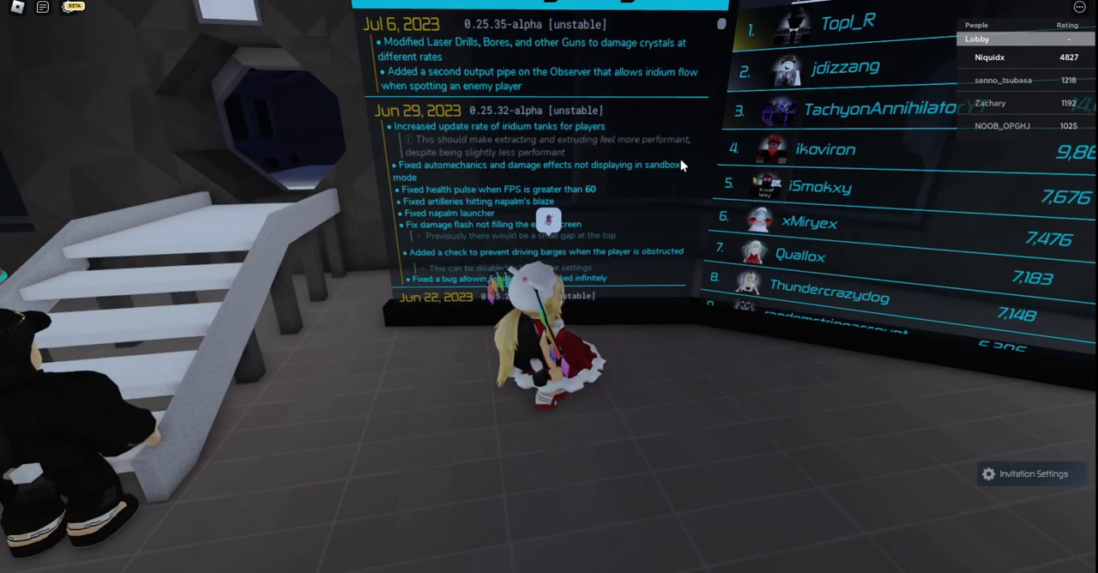